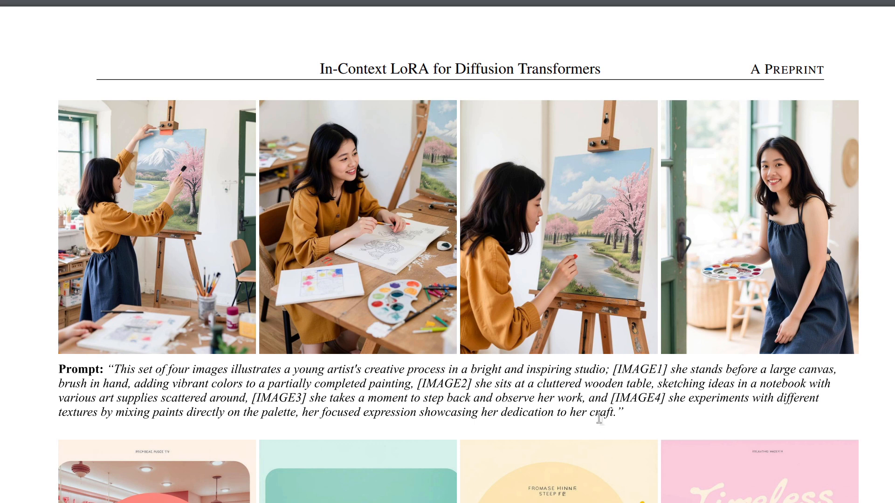
mouse_move(239, 221)
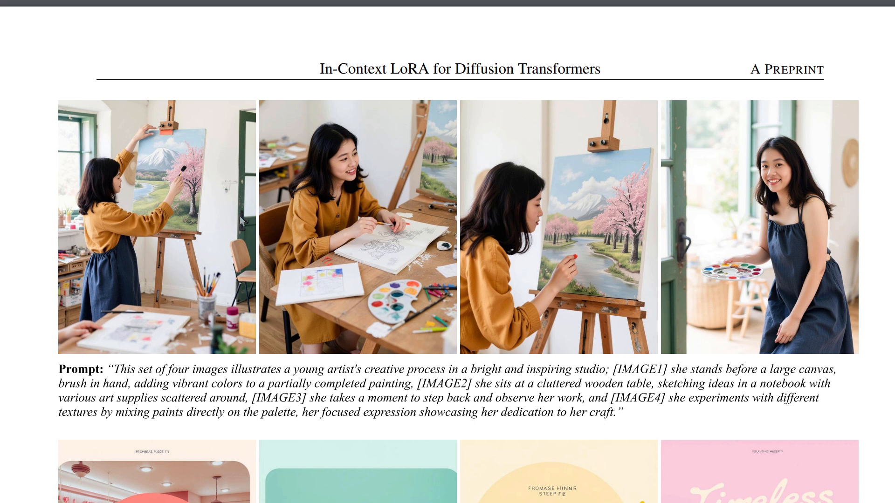
mouse_move(784, 248)
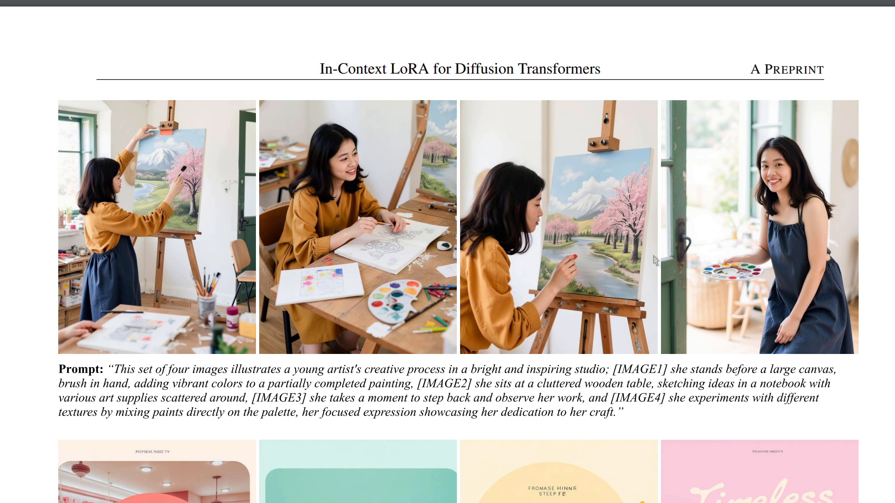
mouse_move(439, 181)
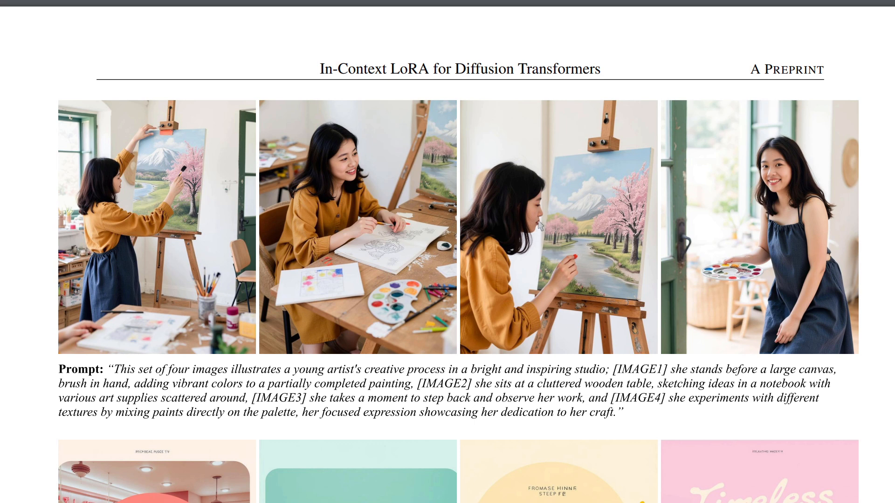
mouse_move(866, 276)
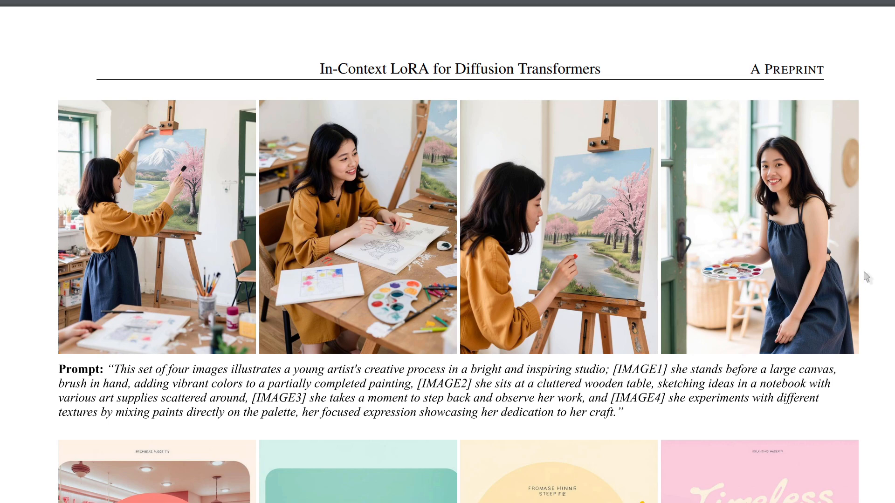
- Scroll the preprint past the Figure 1 caption to the meditating-man sandstorm image pair
scroll("down", 3)
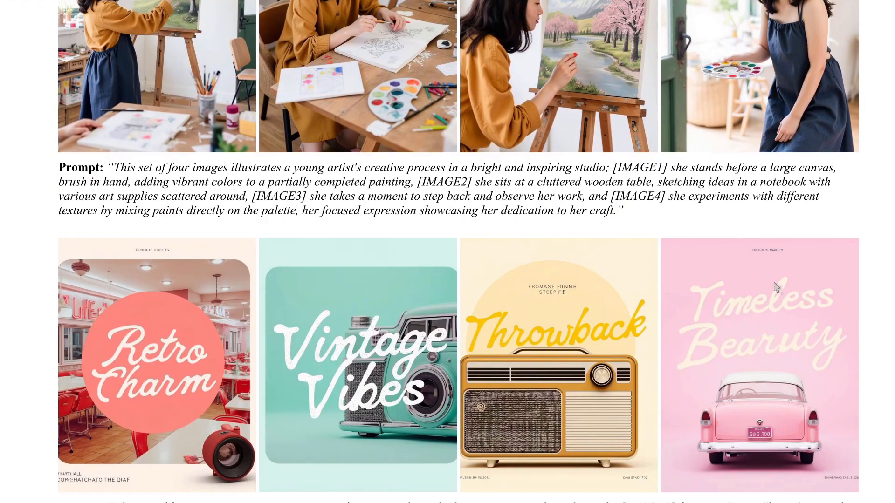
scroll("down", 3)
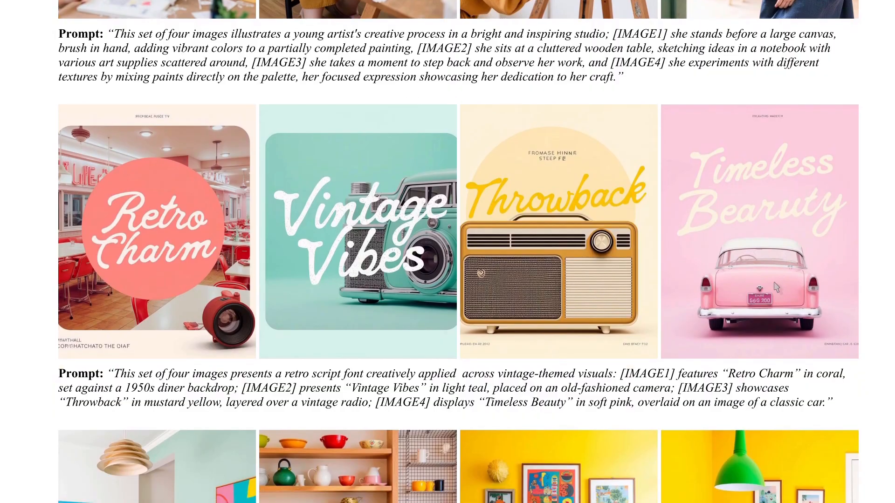
scroll("down", 3)
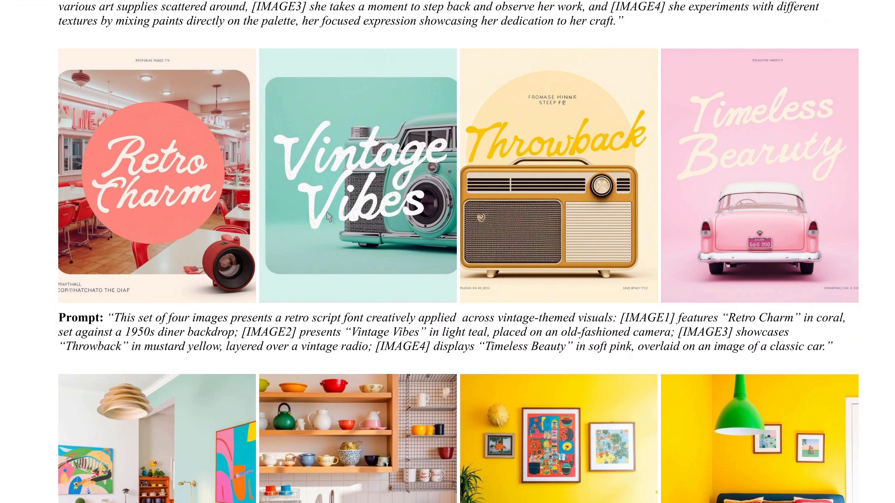
scroll("down", 3)
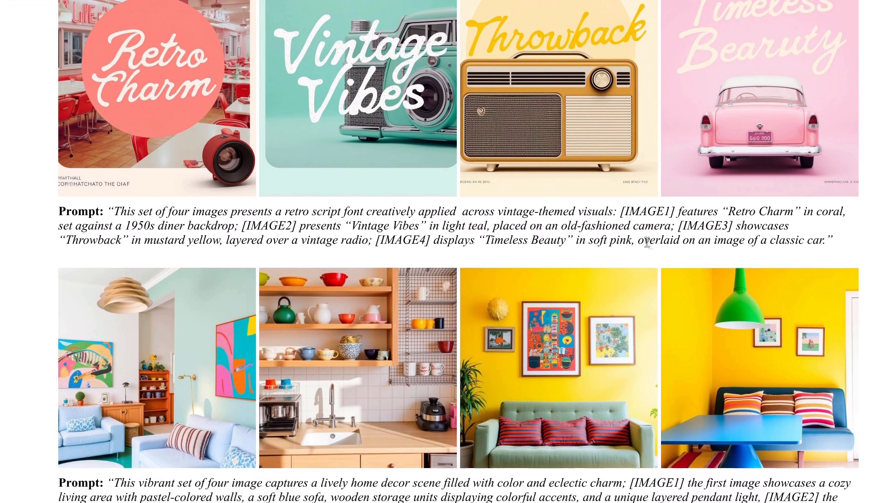
scroll("down", 3)
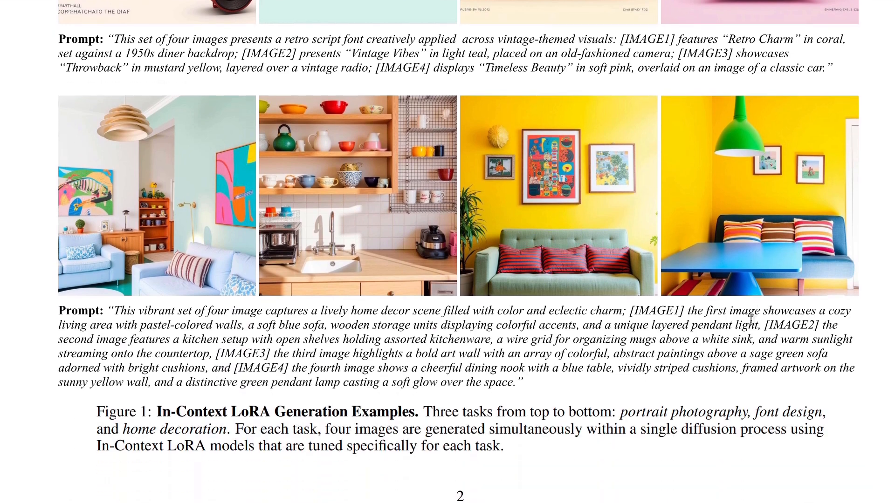
scroll("down", 3)
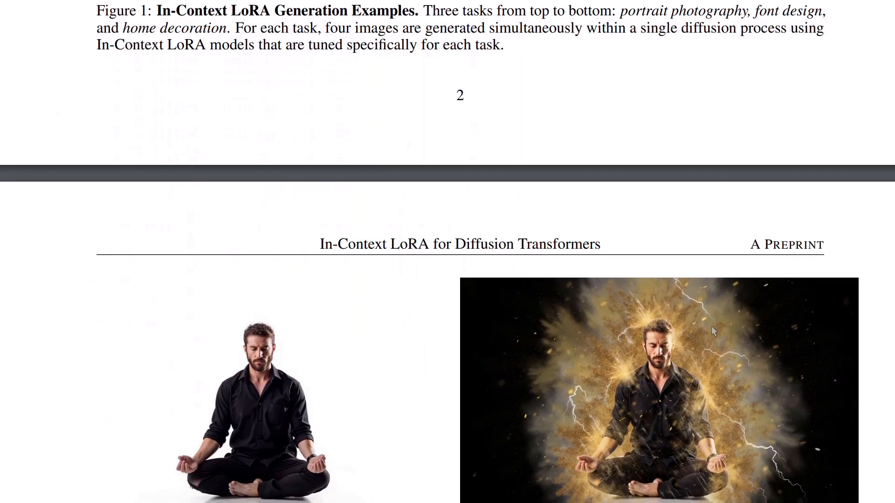
scroll("down", 3)
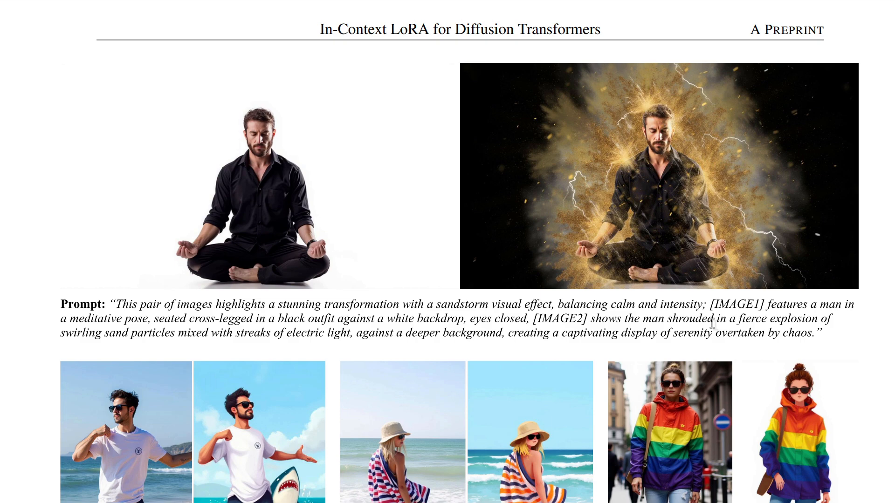
mouse_move(779, 285)
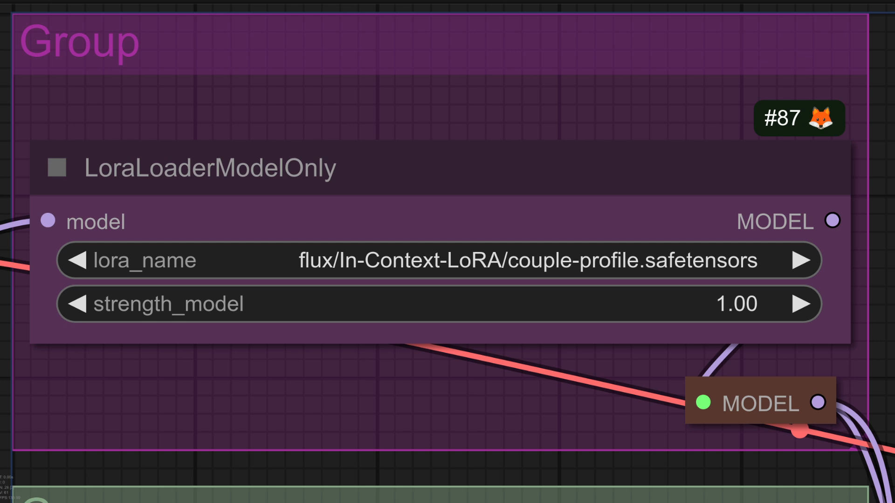
- Scroll the ComfyUI workflow toward the LoraLoaderModelOnly node with couple-profile.safetensors at 1.00
scroll("down", 3)
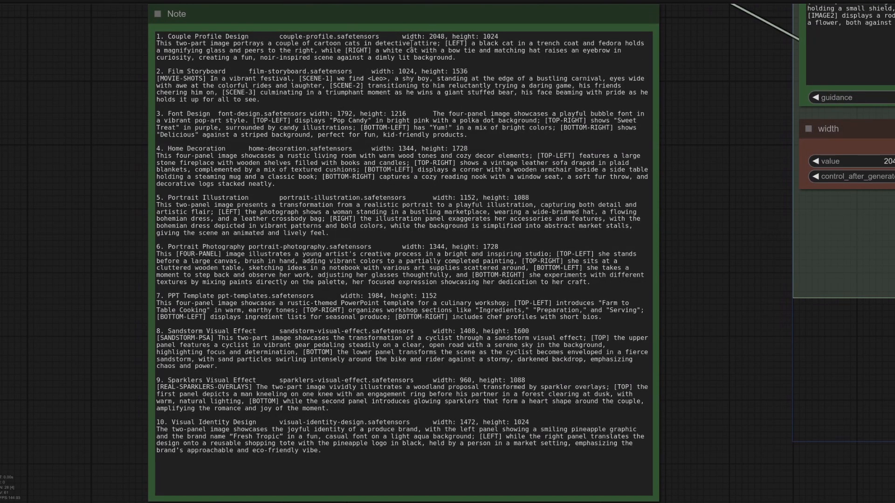
mouse_move(457, 454)
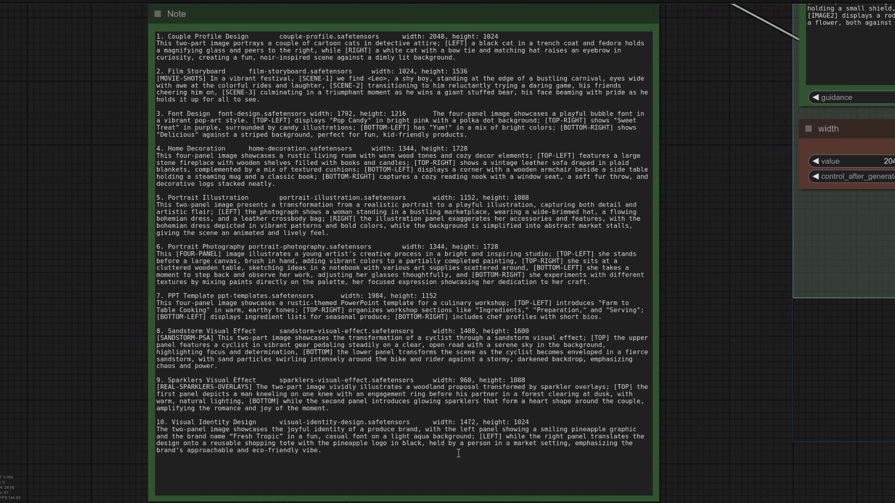
mouse_move(748, 315)
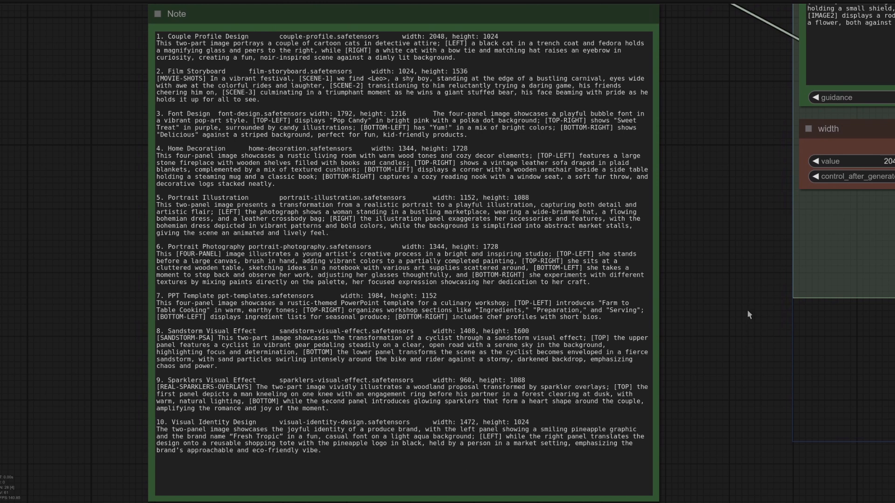
mouse_move(685, 280)
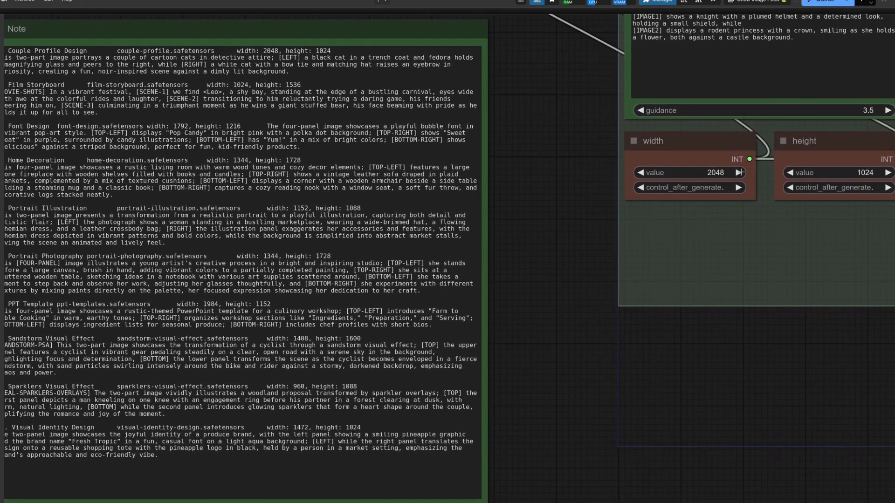
mouse_move(532, 159)
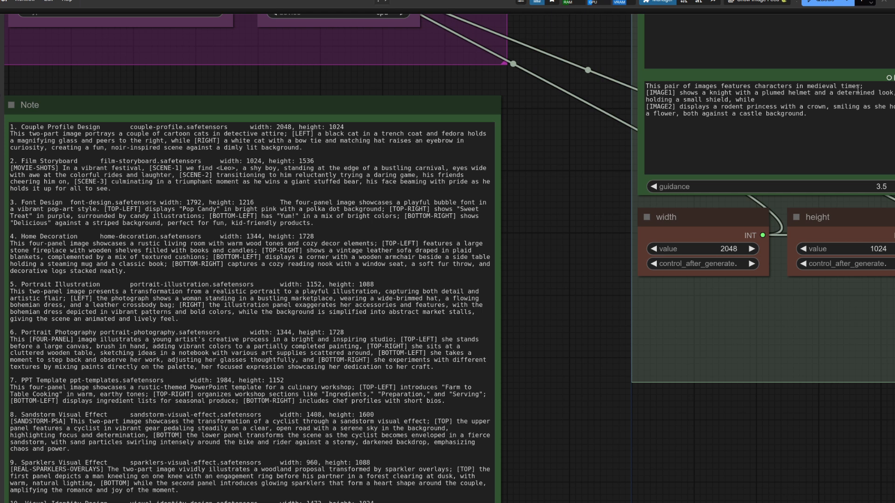
mouse_move(585, 264)
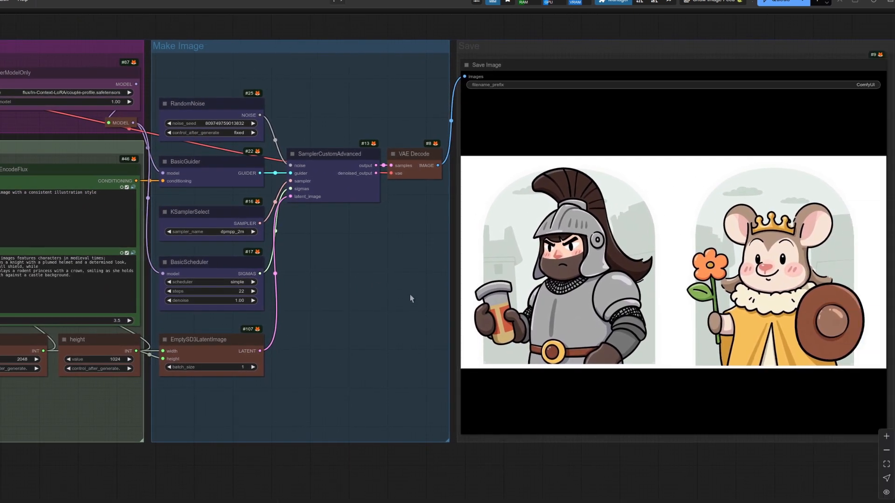
mouse_move(763, 475)
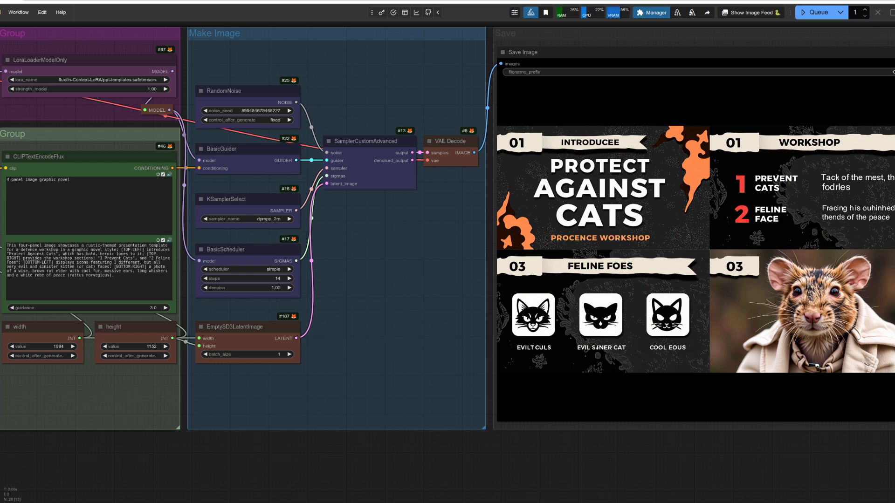
- Queue the sandstorm-effect cyclist generation at 1408×1600 from the top bar
left_click(817, 12)
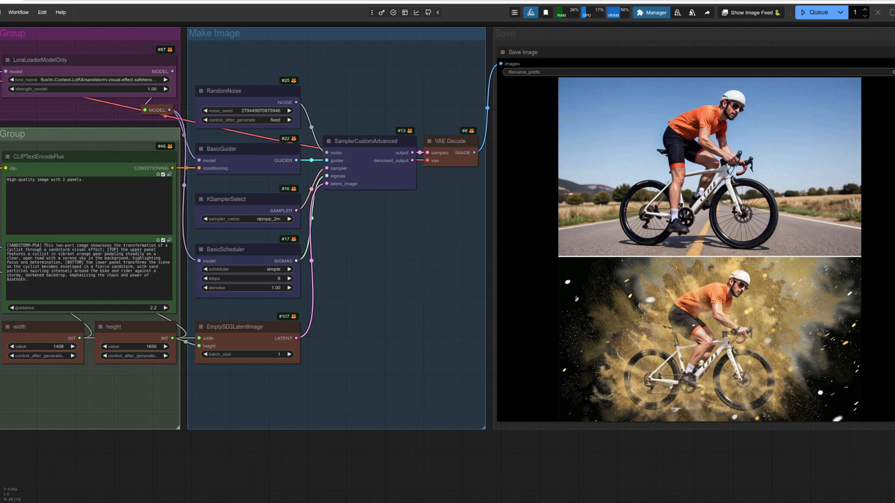
left_click(817, 12)
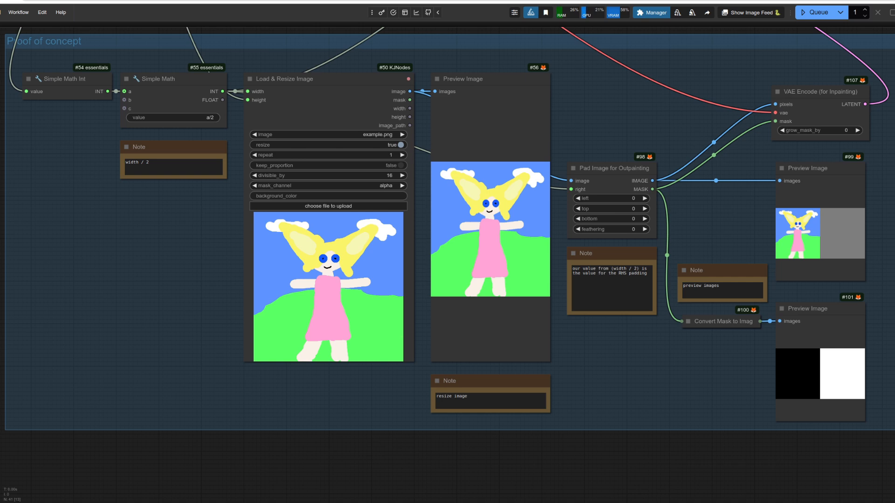
mouse_move(57, 92)
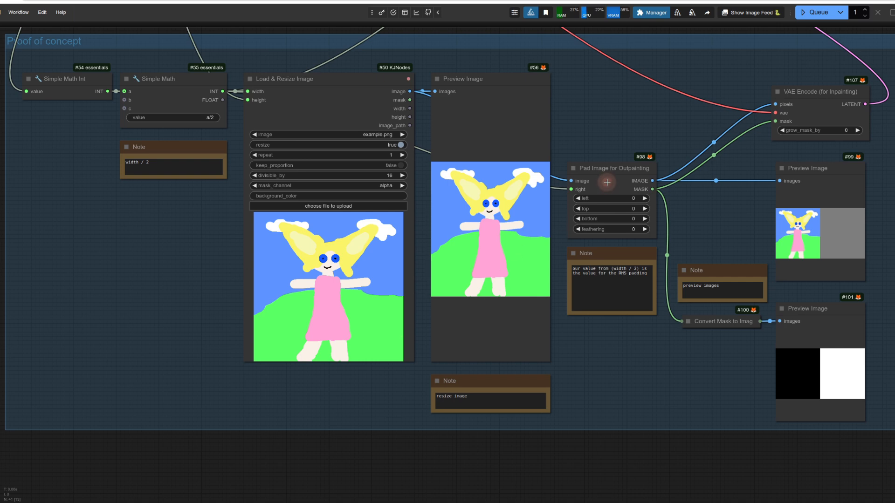
mouse_move(265, 105)
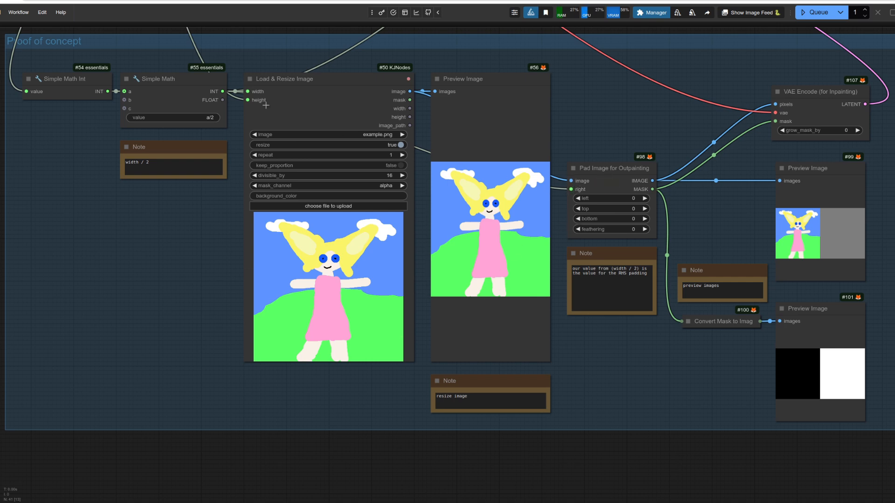
mouse_move(192, 102)
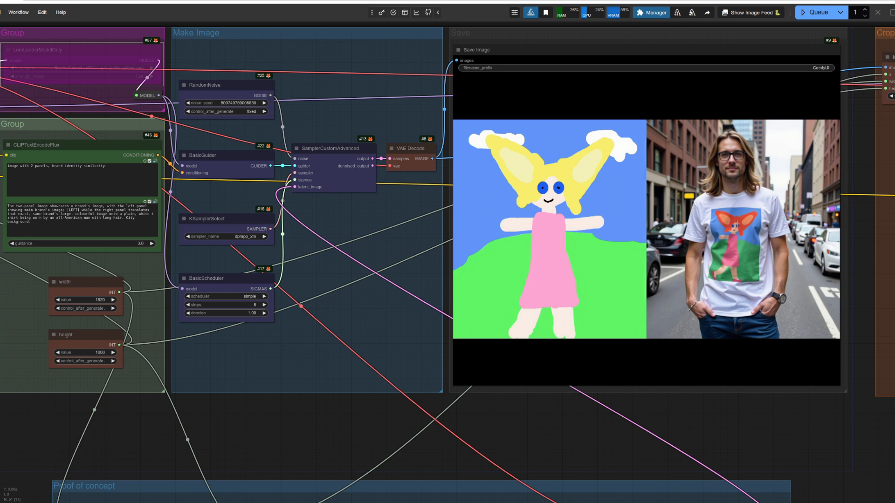
mouse_move(121, 38)
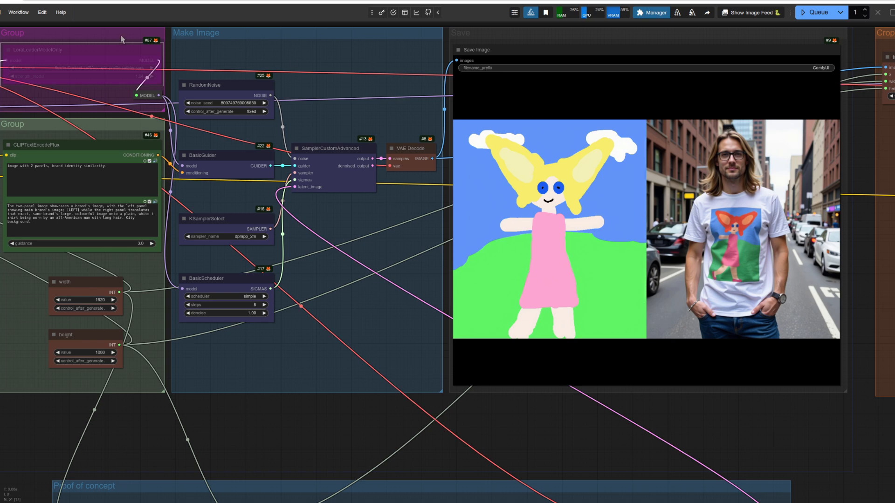
mouse_move(105, 49)
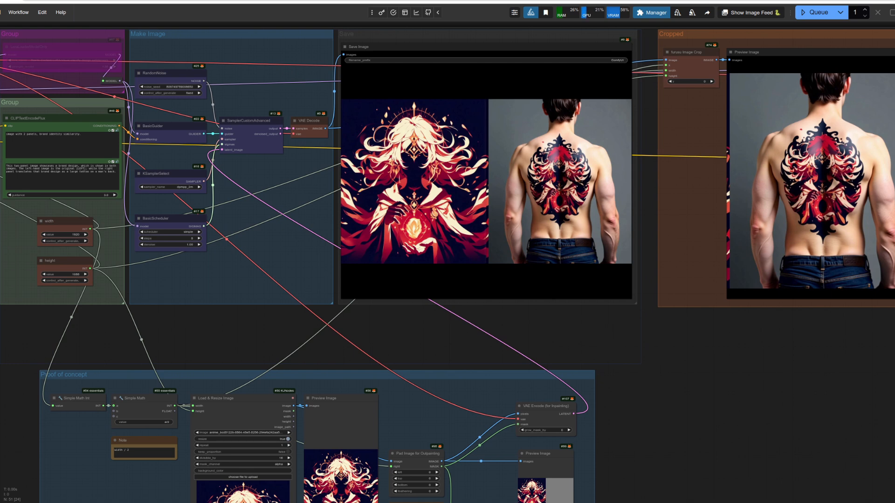
- Scroll up to the Save Image and cropped Preview of the anime back-tattoo result
scroll("up", 3)
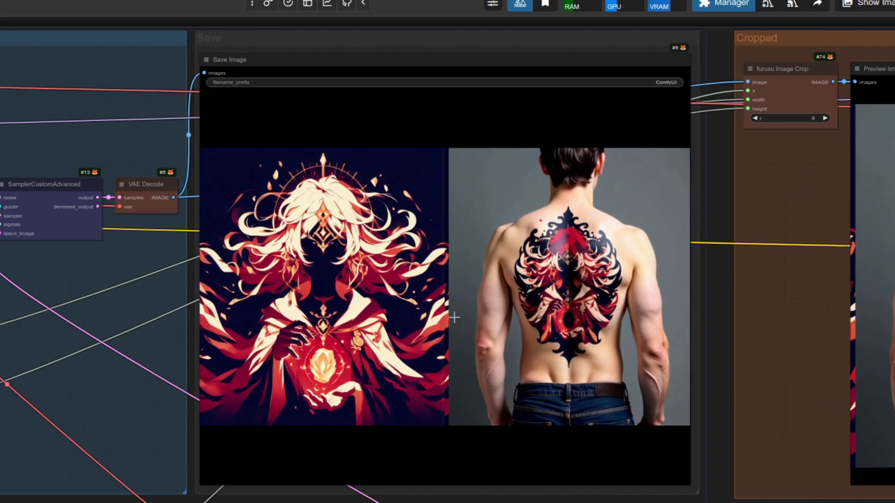
mouse_move(457, 224)
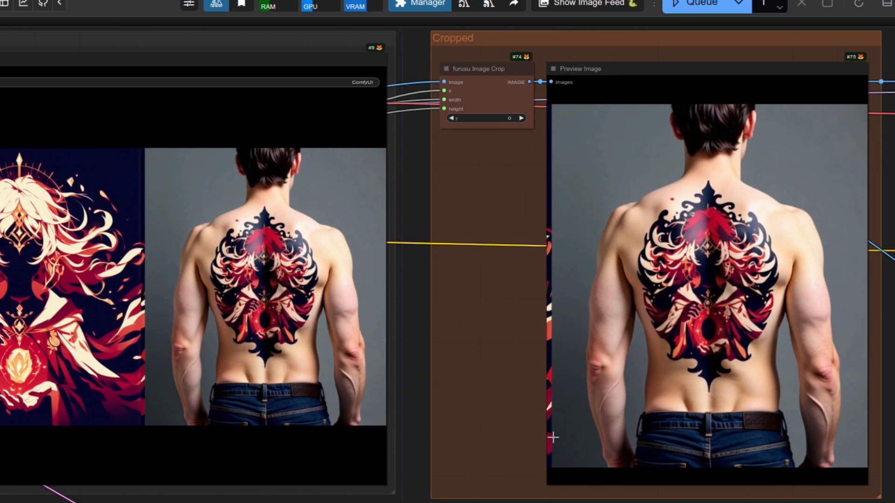
mouse_move(715, 284)
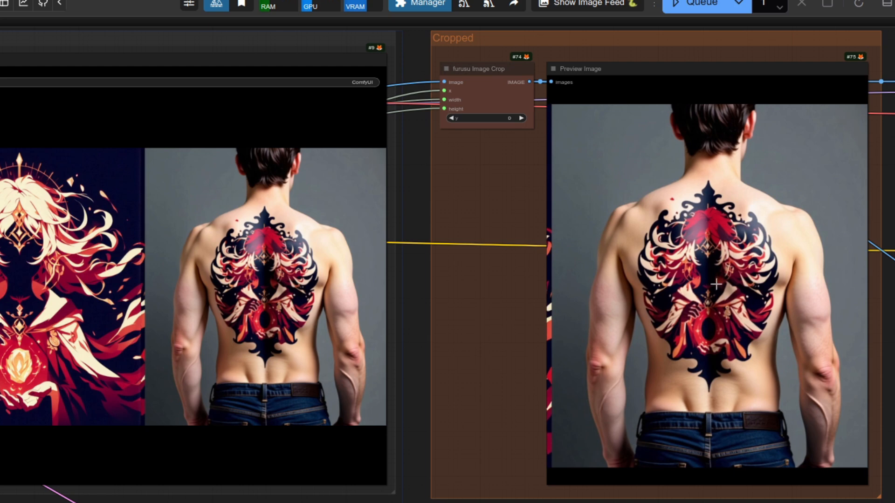
mouse_move(442, 365)
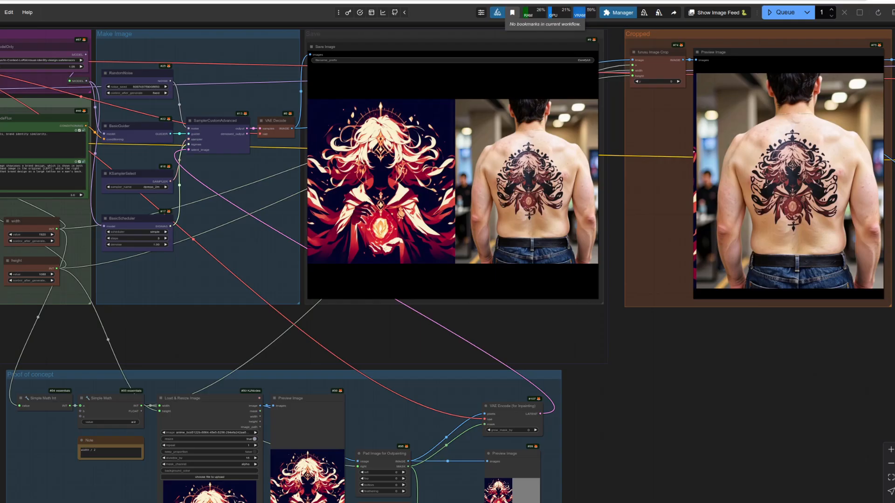
mouse_move(670, 195)
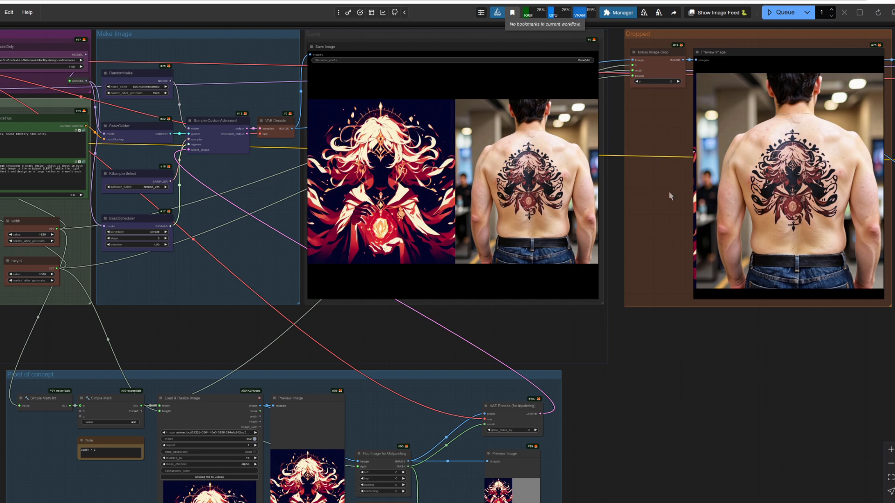
mouse_move(738, 207)
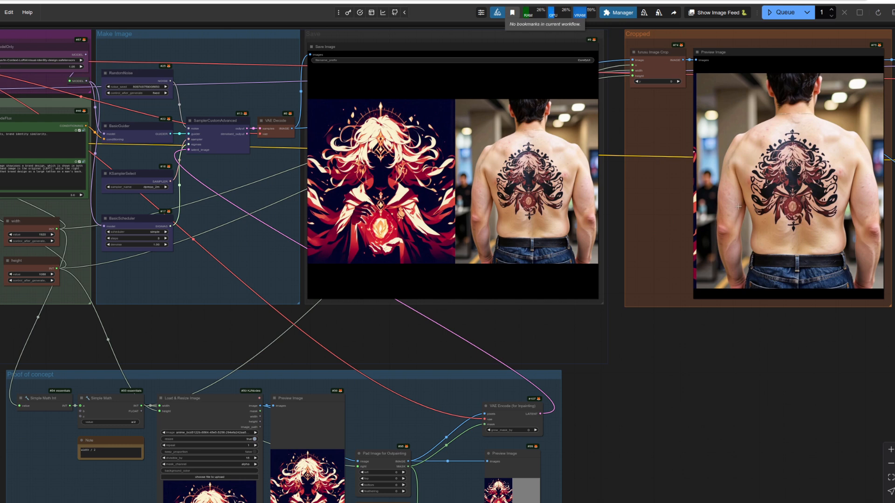